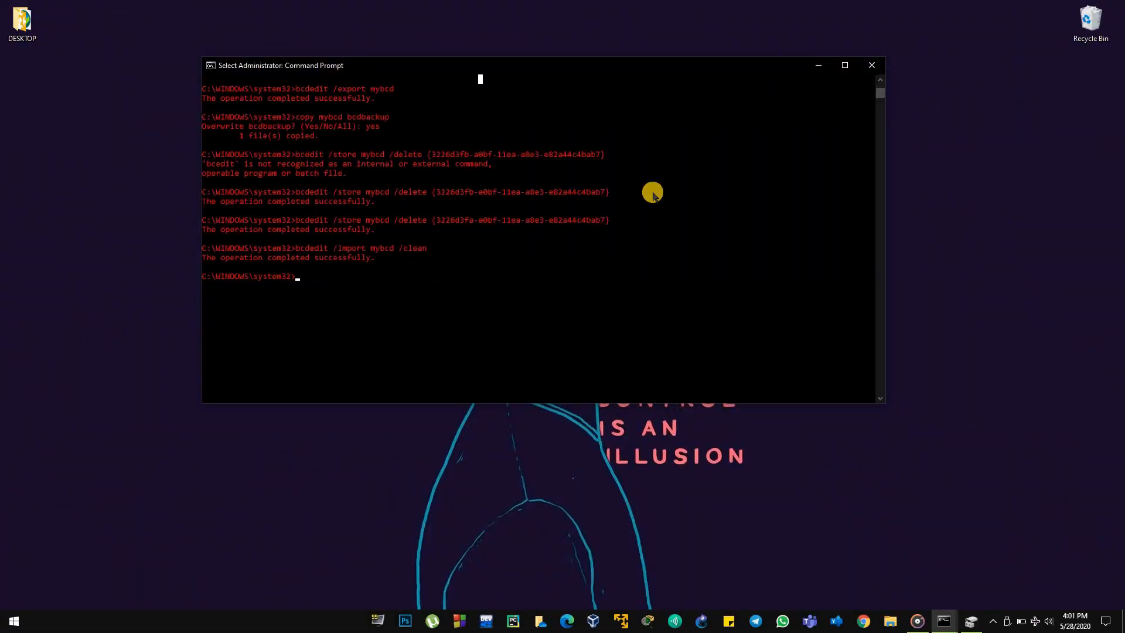
# - Start the DiskPart utility from the administrator command prompt
pyautogui.write('diskpart')
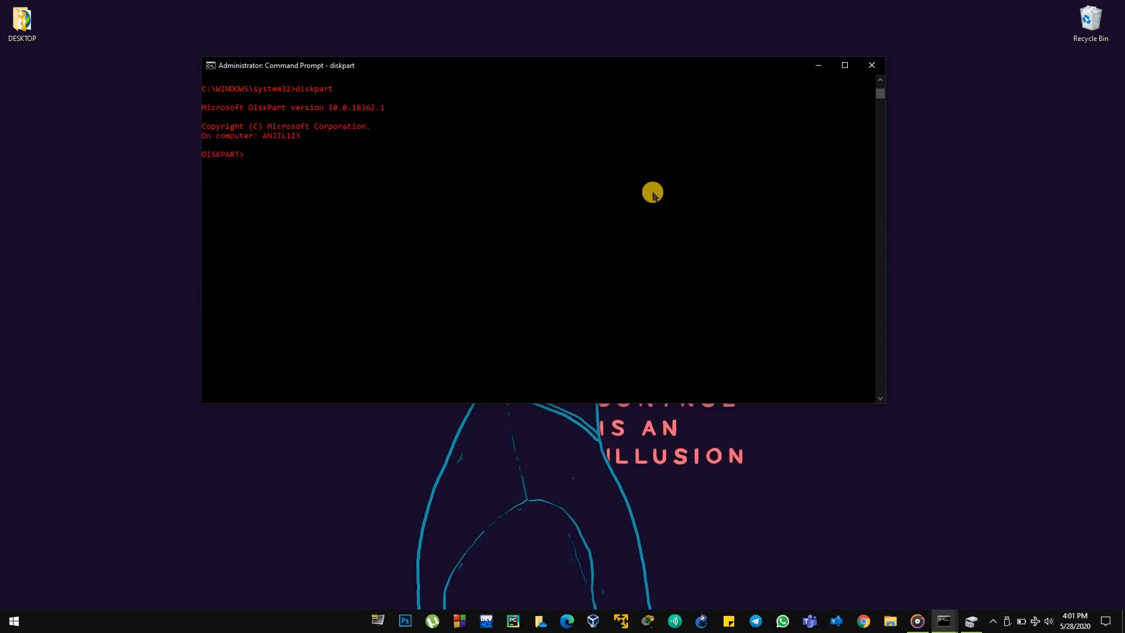
# - List the volumes and select volume 3, the 100 MB FAT32 ESP
pyautogui.write('list vol')
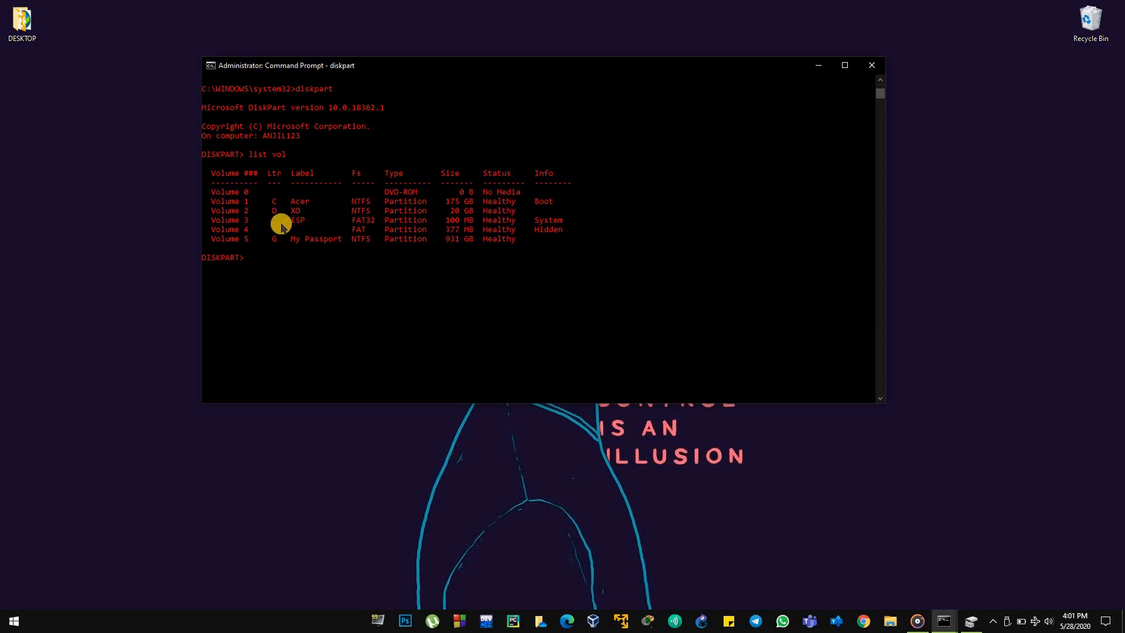
pyautogui.moveTo(295, 219)
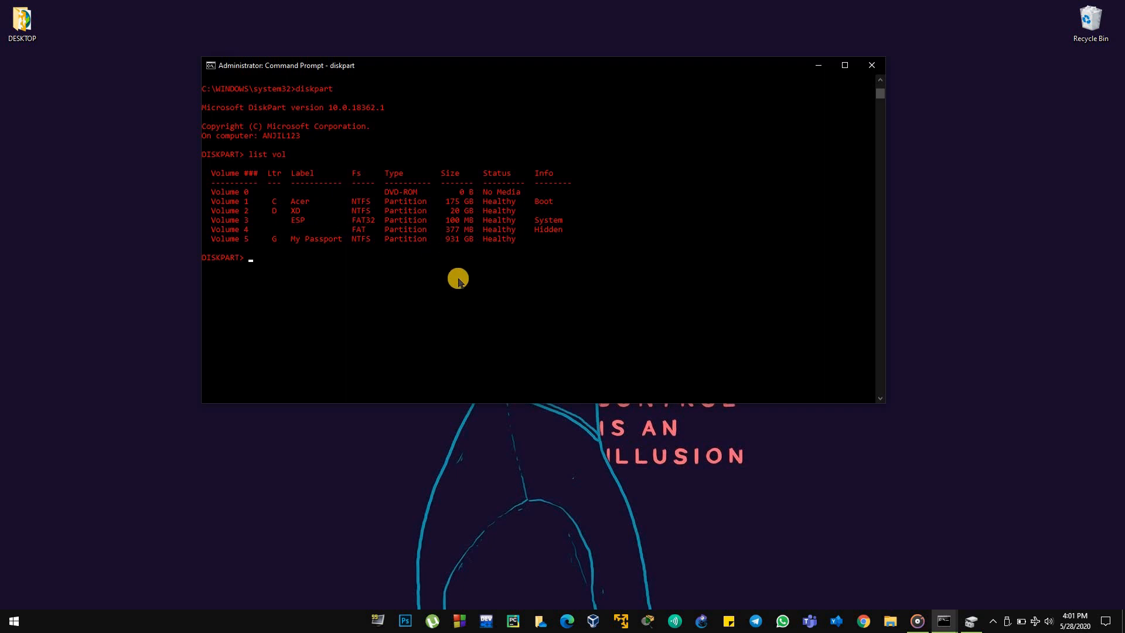
pyautogui.write('select v')
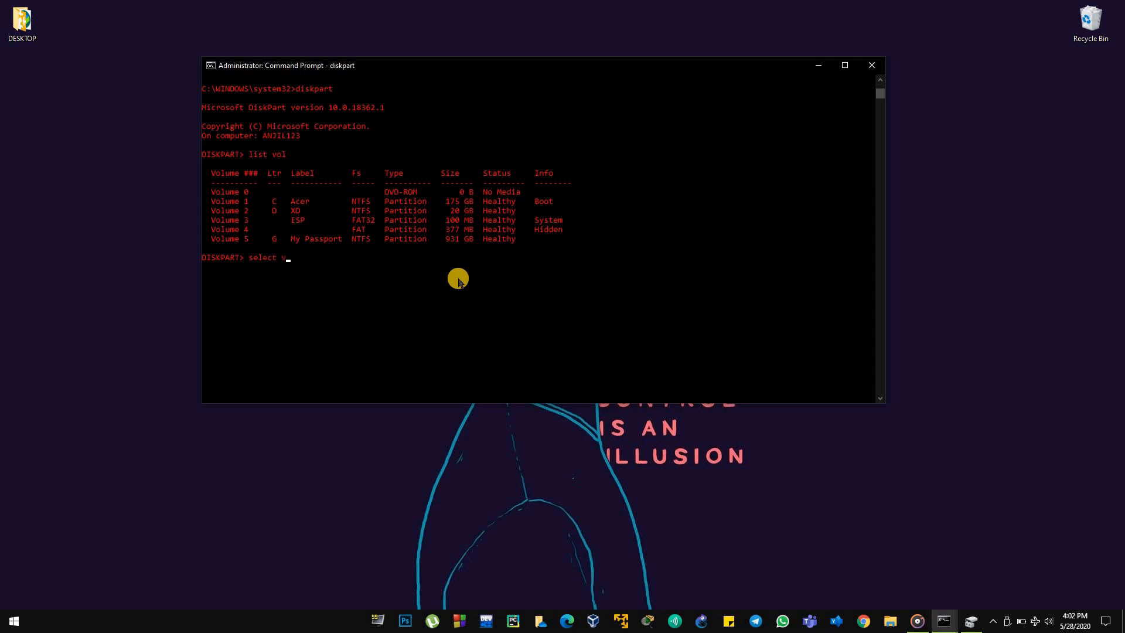
pyautogui.write('vol 3')
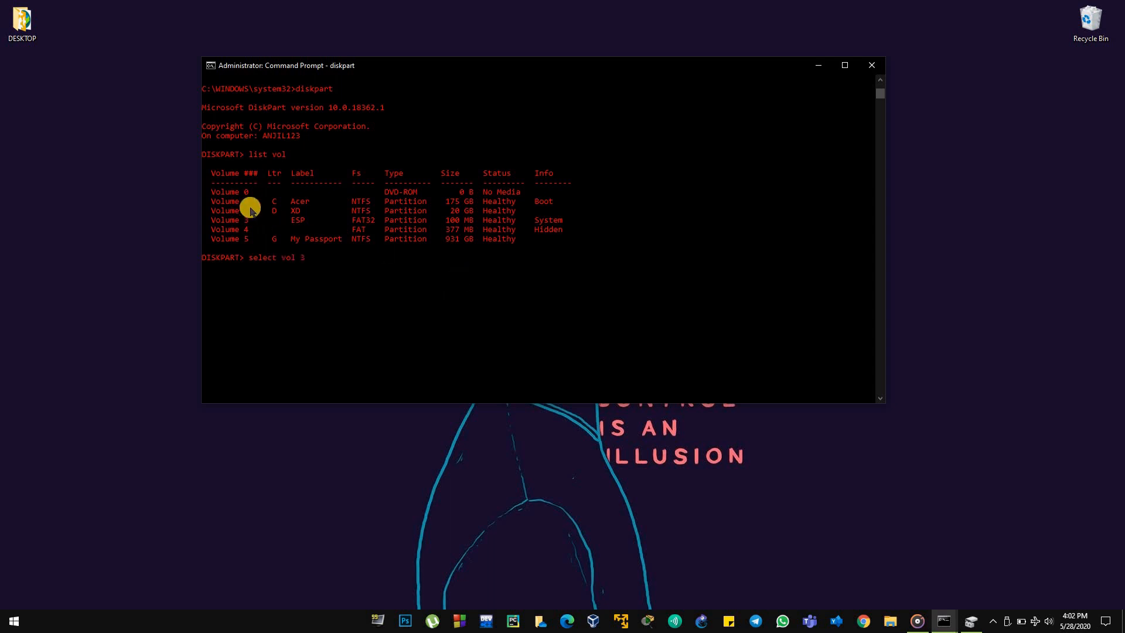
pyautogui.moveTo(298, 221)
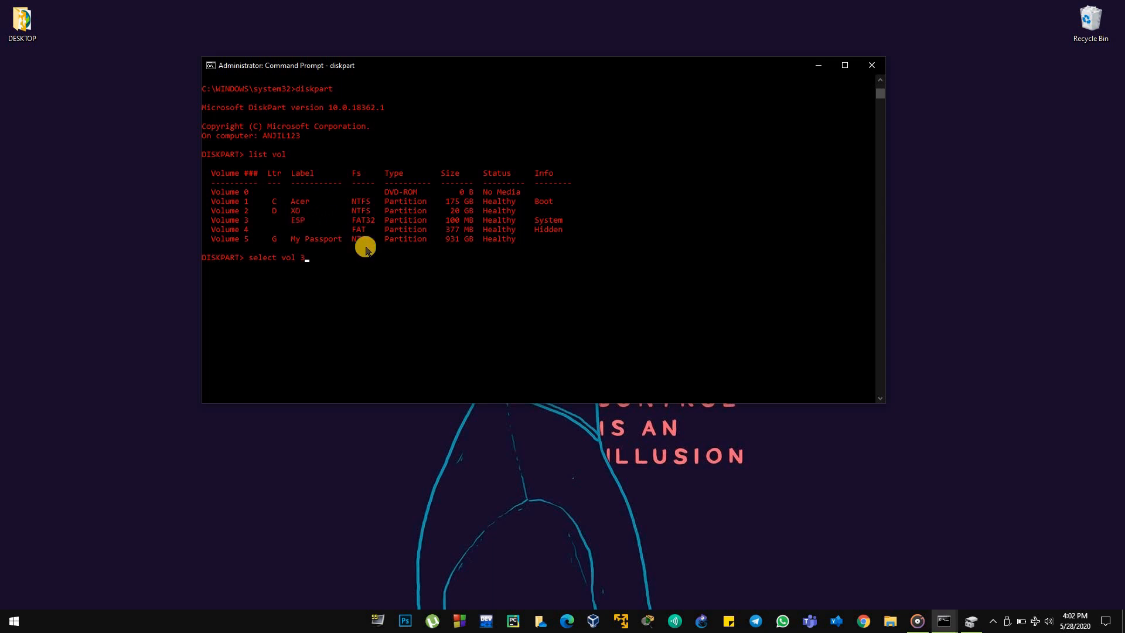
pyautogui.press('Enter')
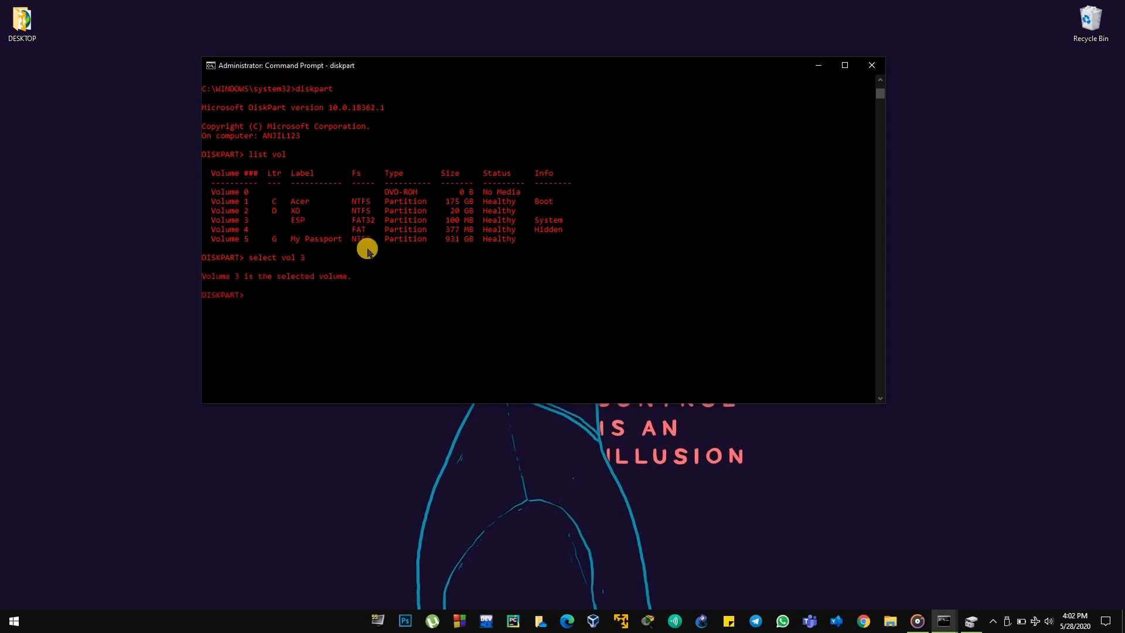
# - Assign drive letter Z: to the ESP volume and exit DiskPart
pyautogui.write('assign letter=')
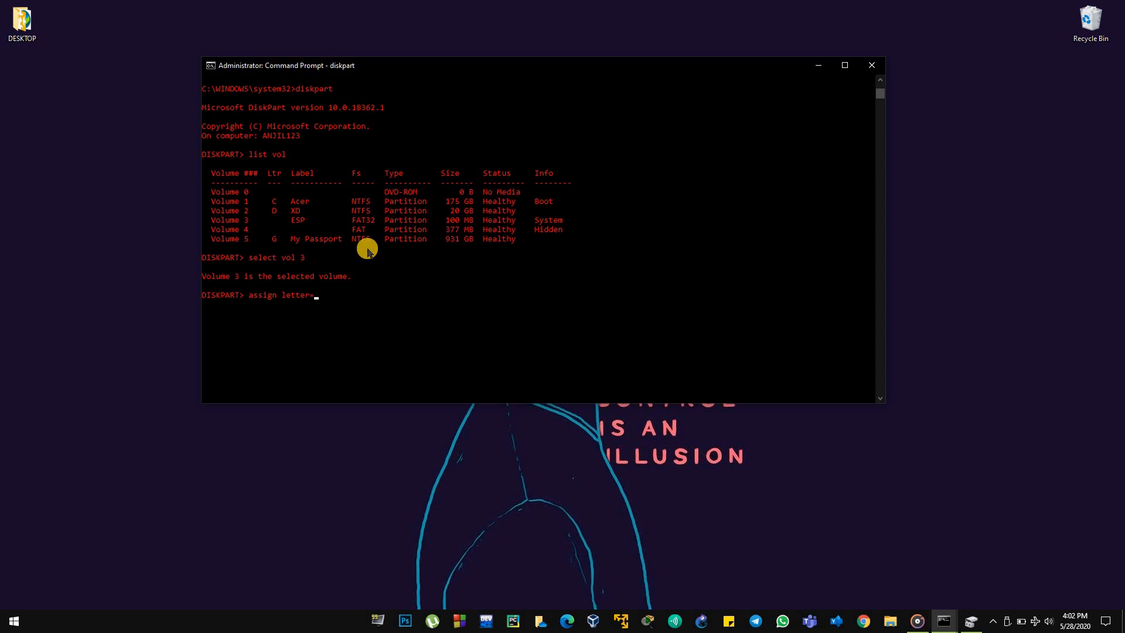
pyautogui.write('Z:')
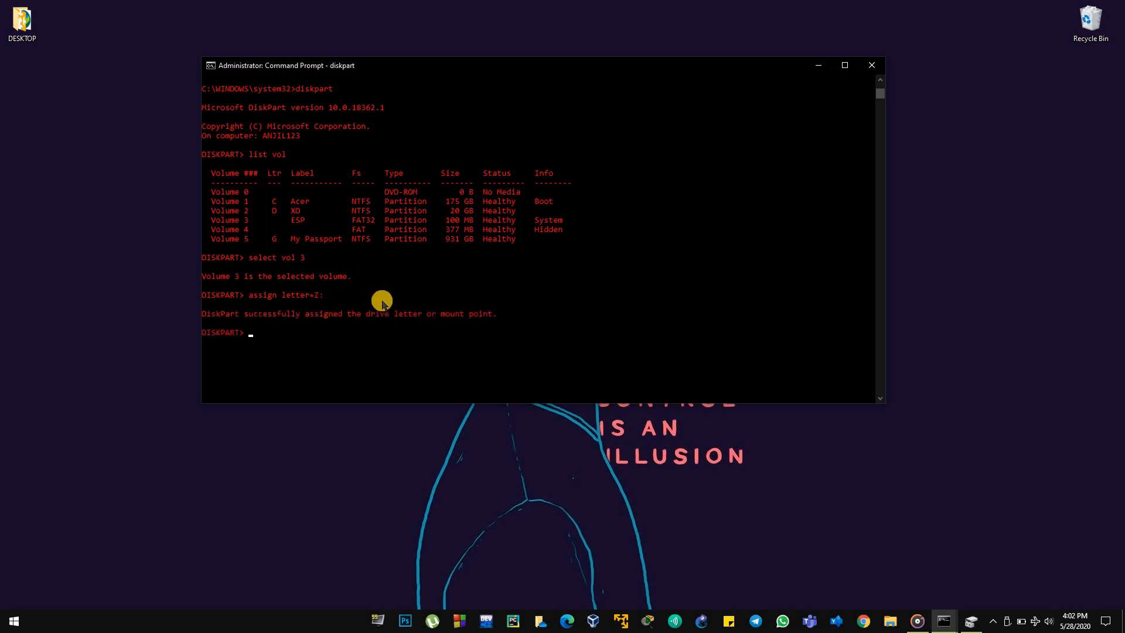
pyautogui.write('cd')
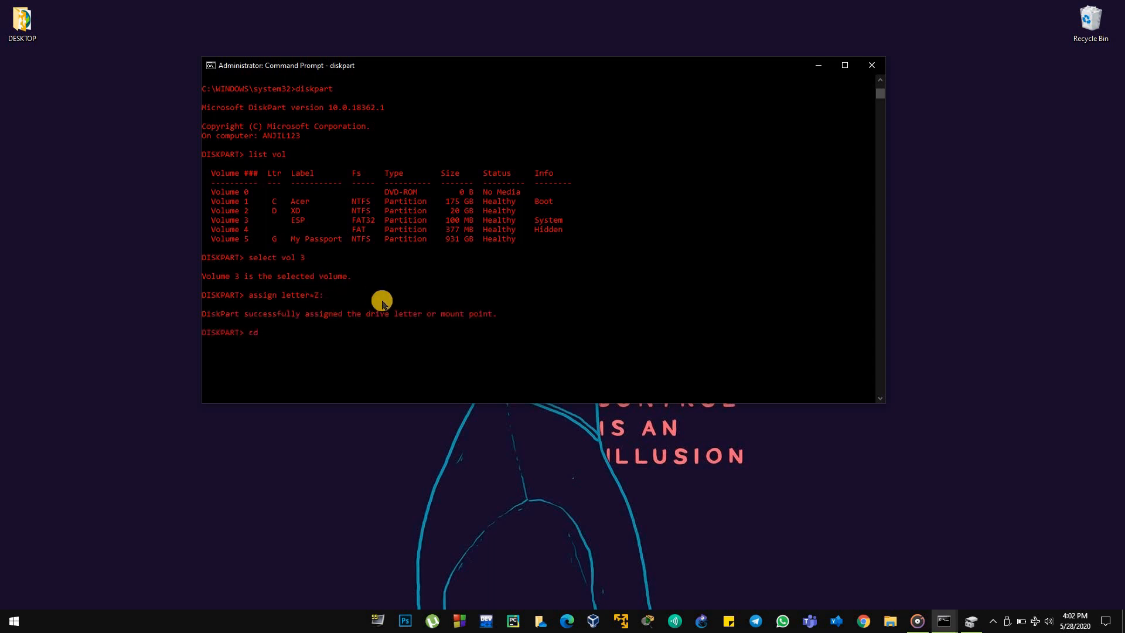
pyautogui.write(':')
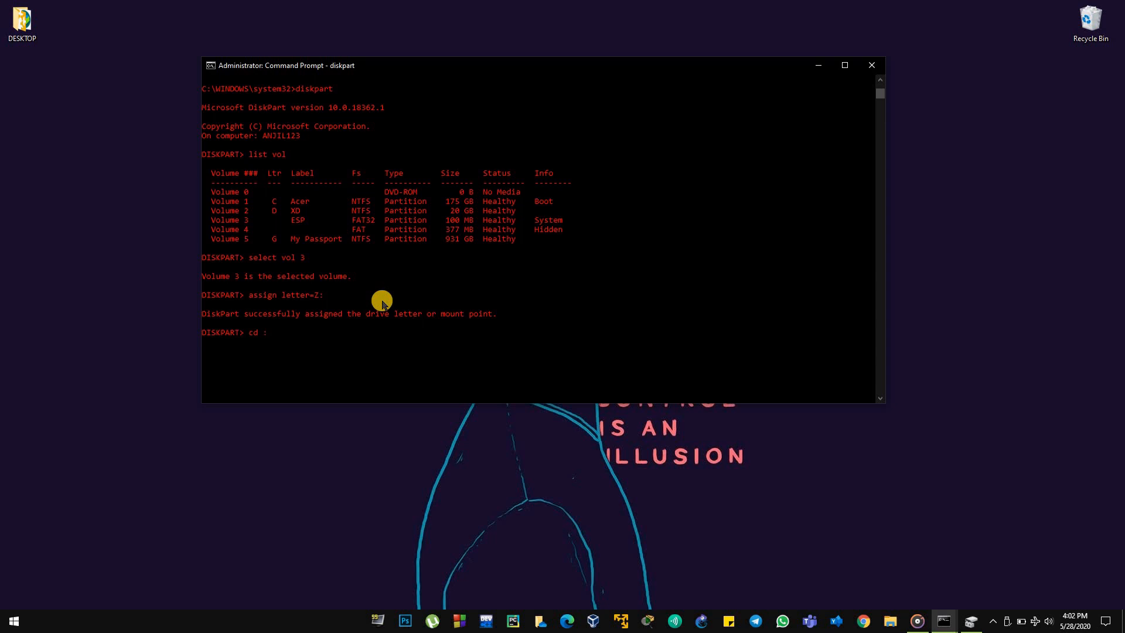
pyautogui.write('exit')
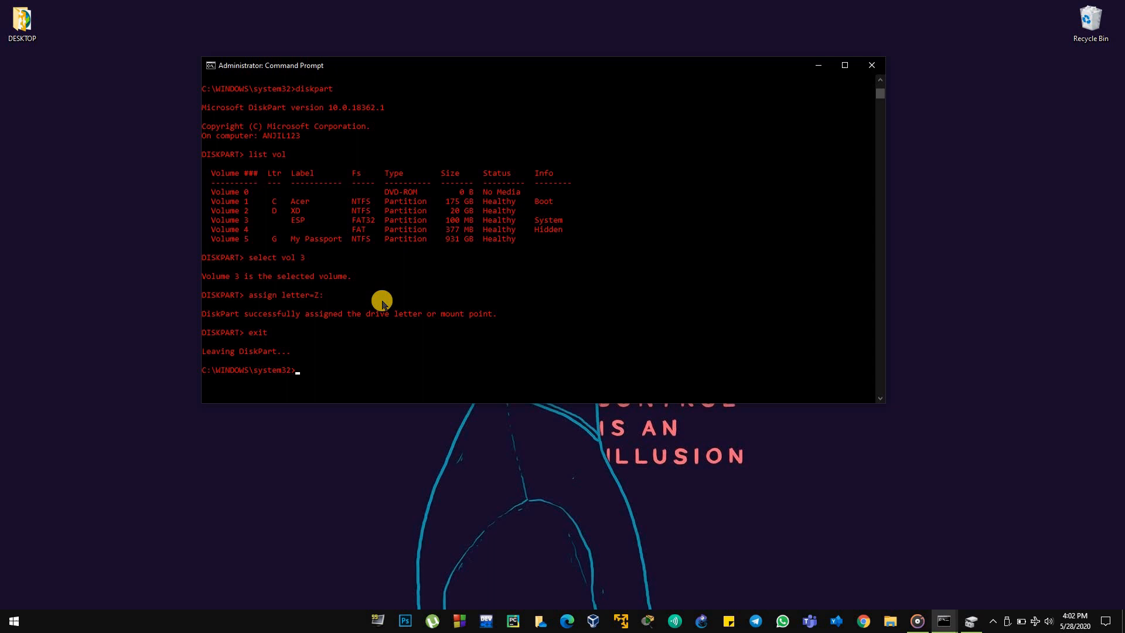
# - Change to drive Z:, enter the EFI folder and list its contents (Microsoft, Boot, OEM)
pyautogui.write('cd :')
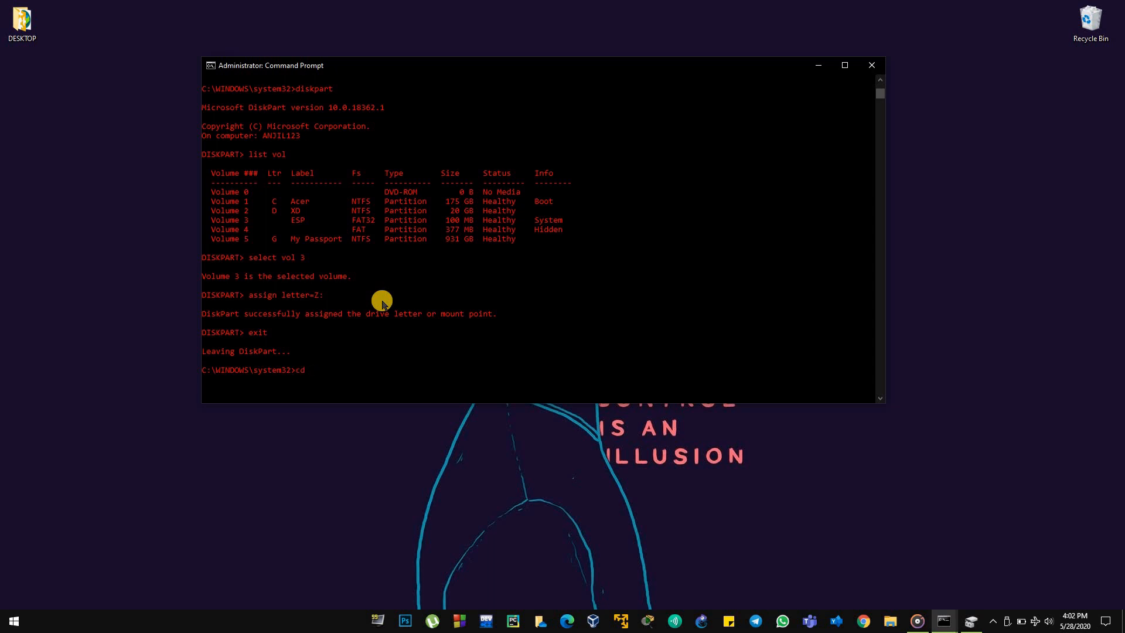
pyautogui.write('/d Z:')
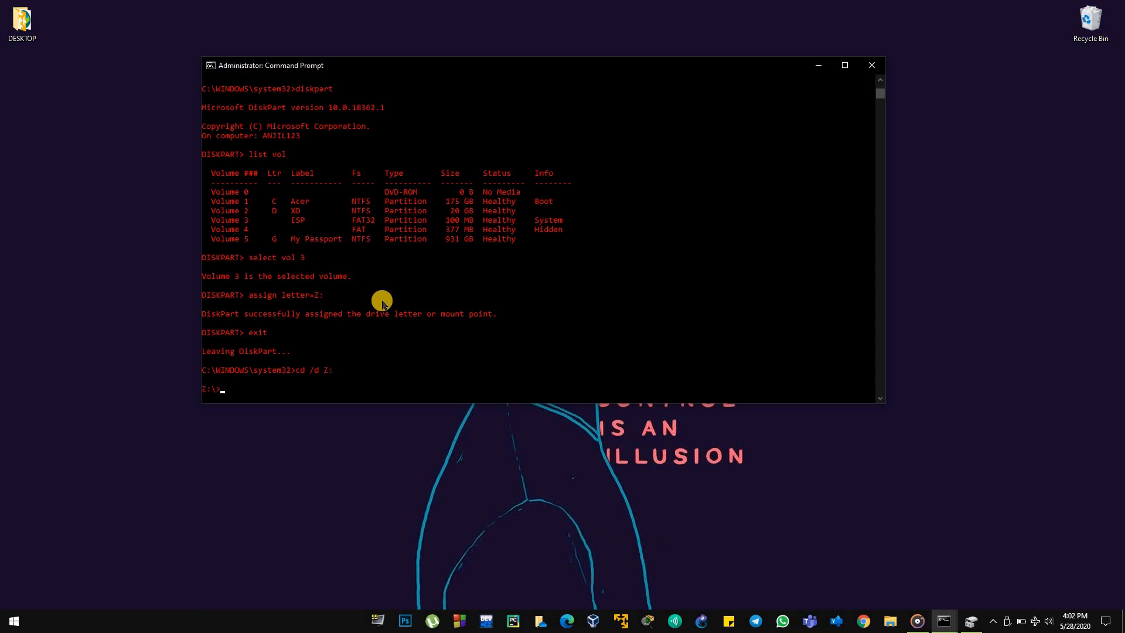
pyautogui.write('cd EFI')
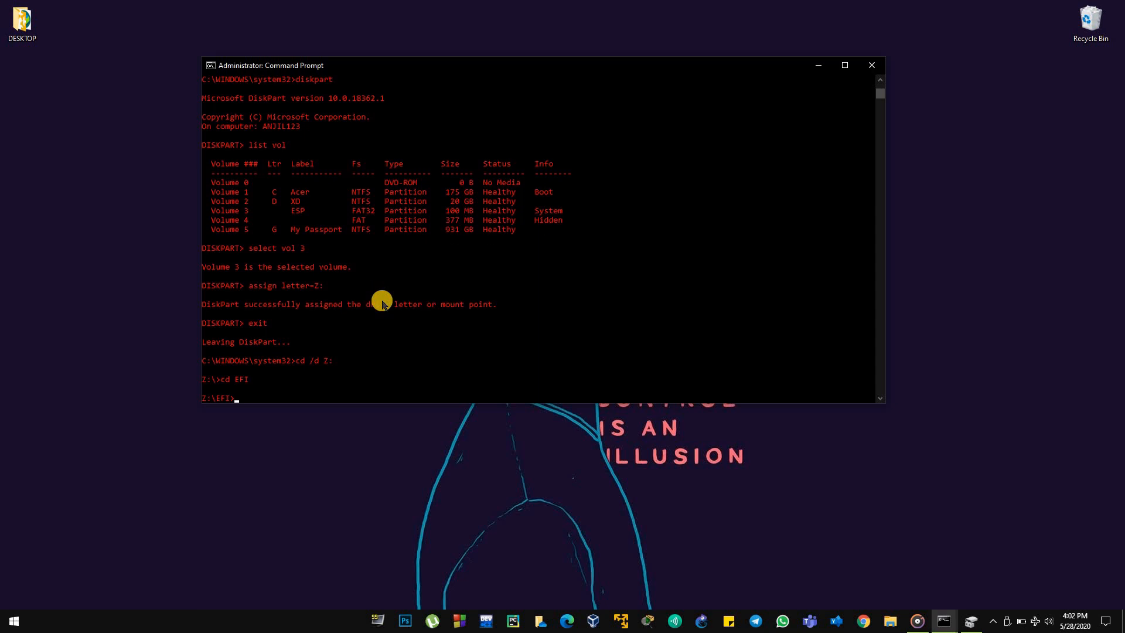
pyautogui.write('list')
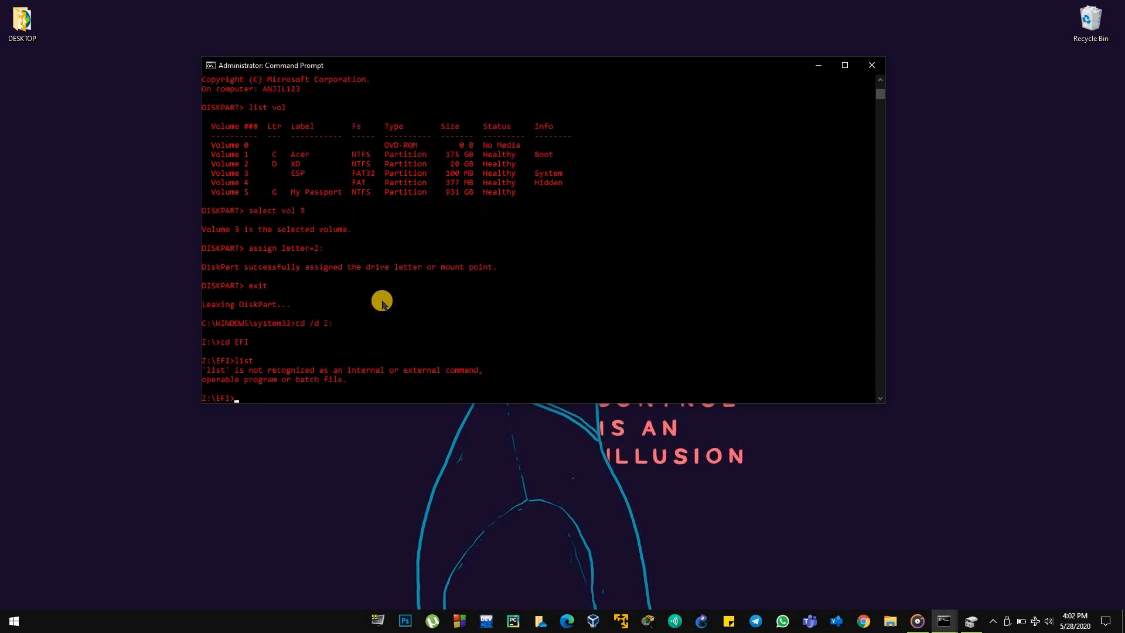
pyautogui.write('si')
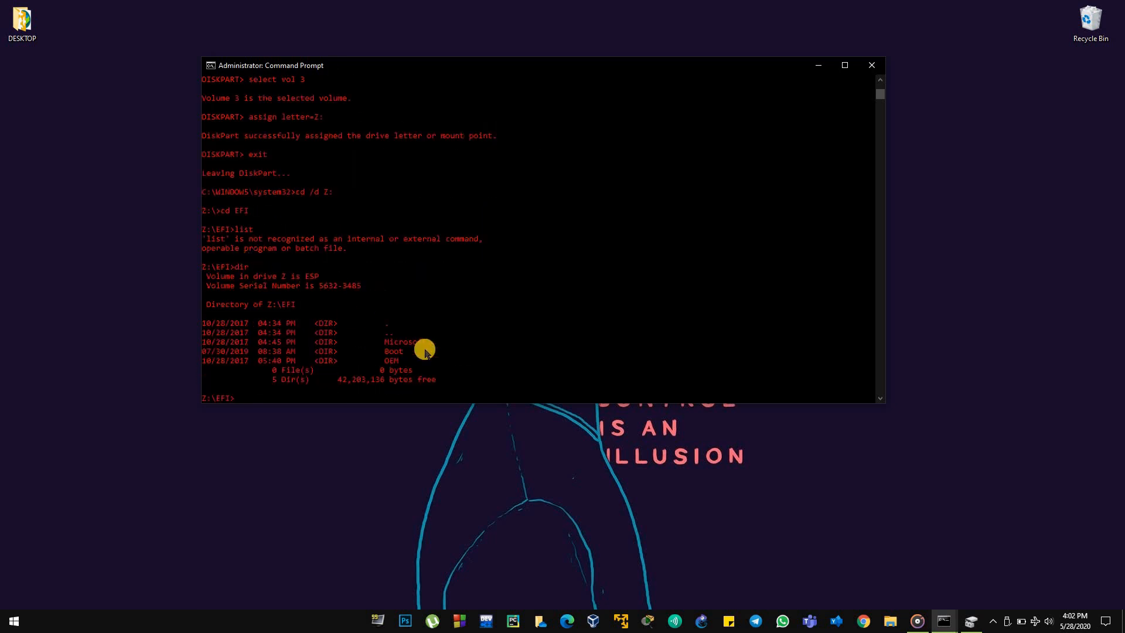
pyautogui.moveTo(395, 323)
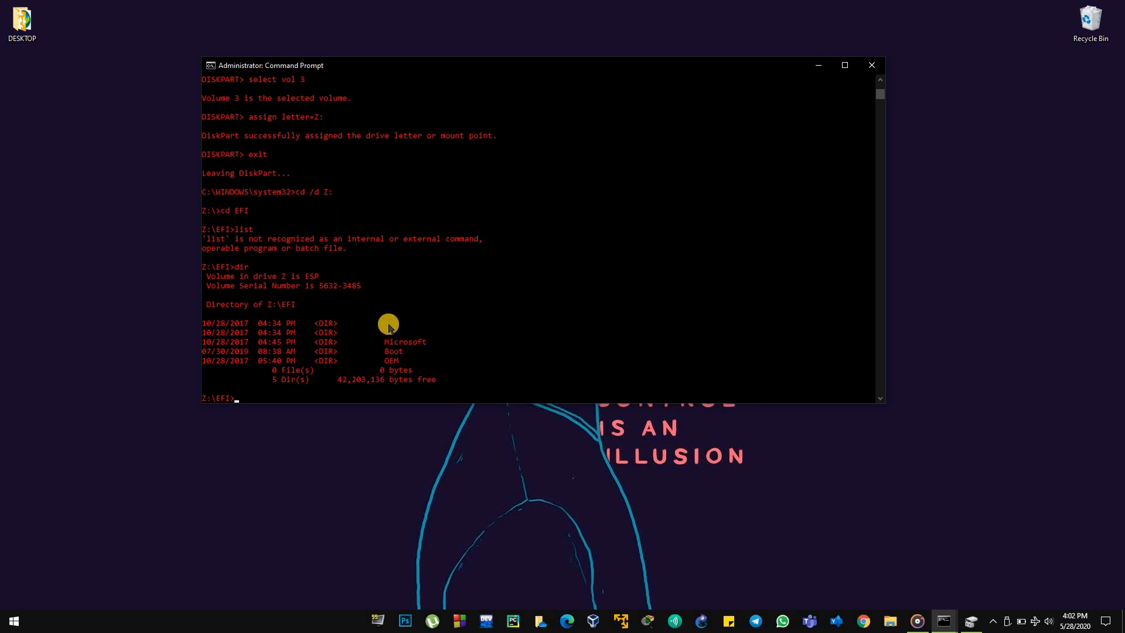
pyautogui.moveTo(391, 348)
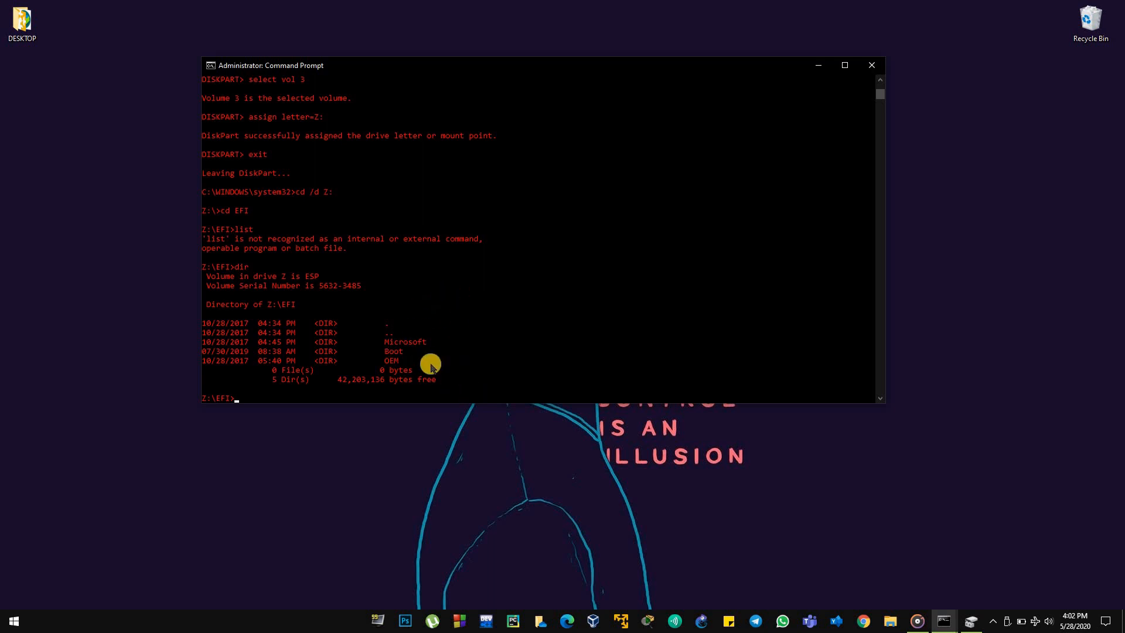
# - Compose the recursive rmdir /S command targeting the fedora folder in EFI
pyautogui.write('rmdim')
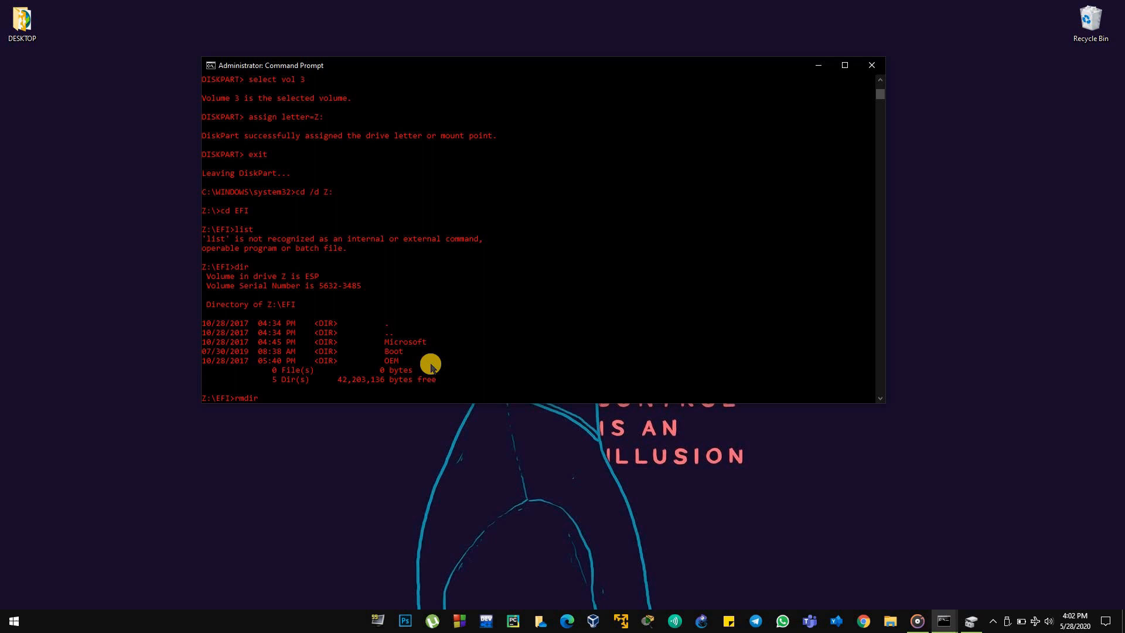
pyautogui.write('/')
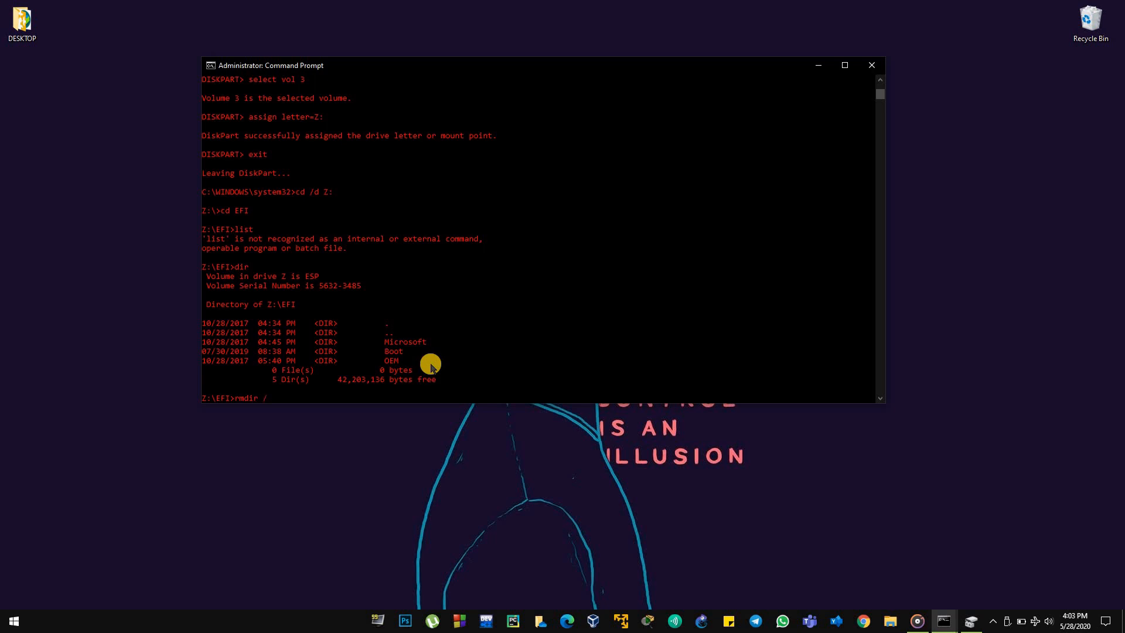
pyautogui.write('/S')
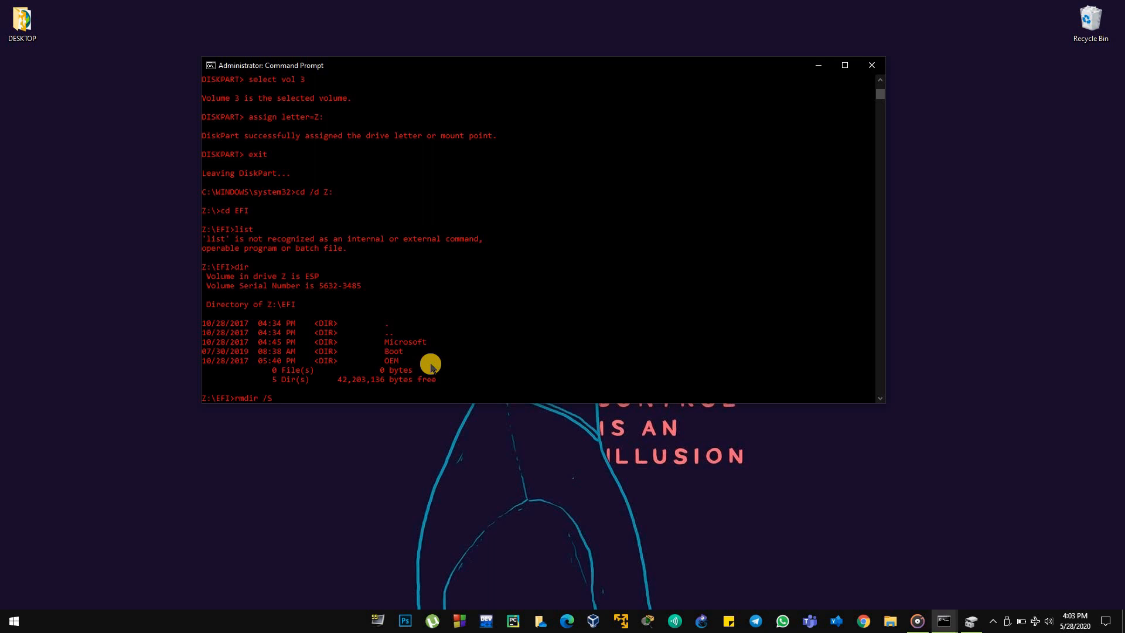
pyautogui.moveTo(428, 338)
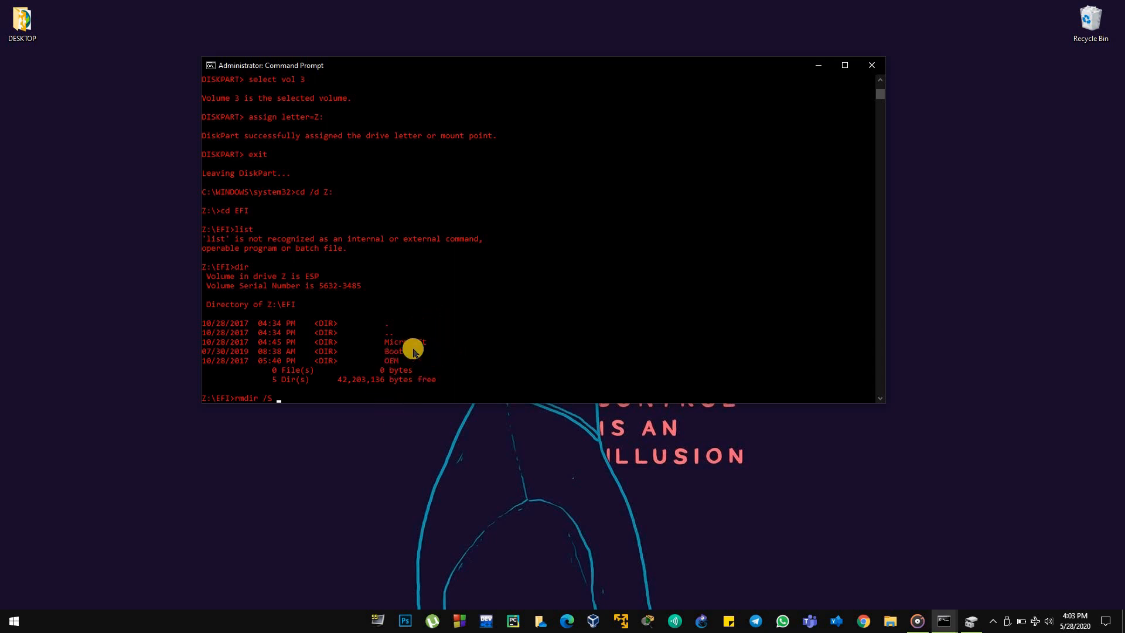
pyautogui.moveTo(386, 357)
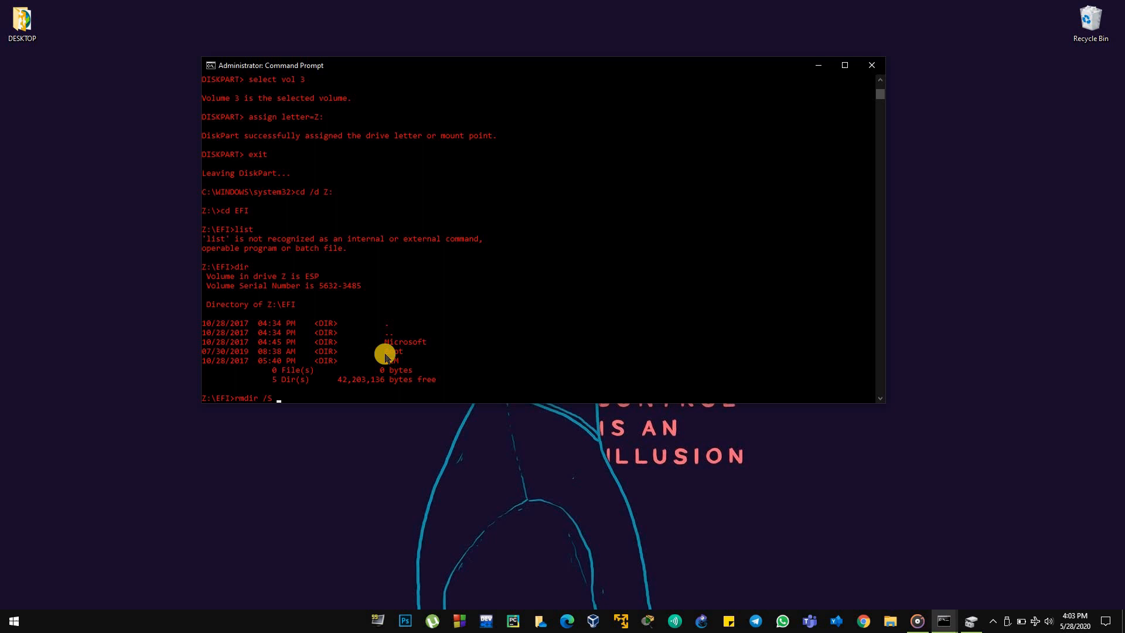
pyautogui.moveTo(395, 329)
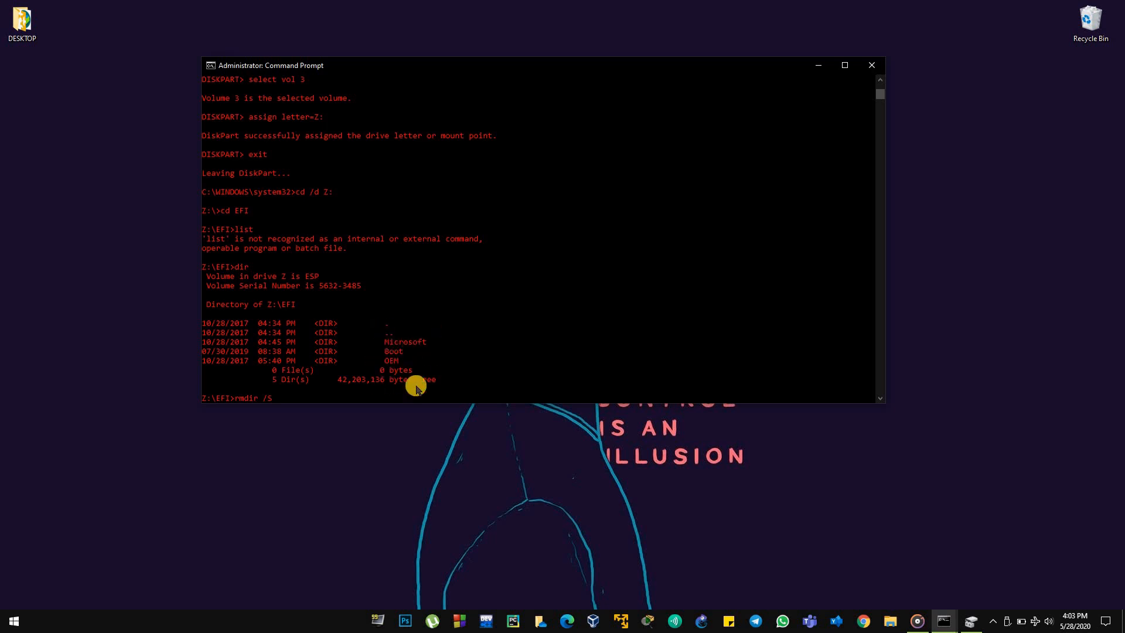
pyautogui.write('u')
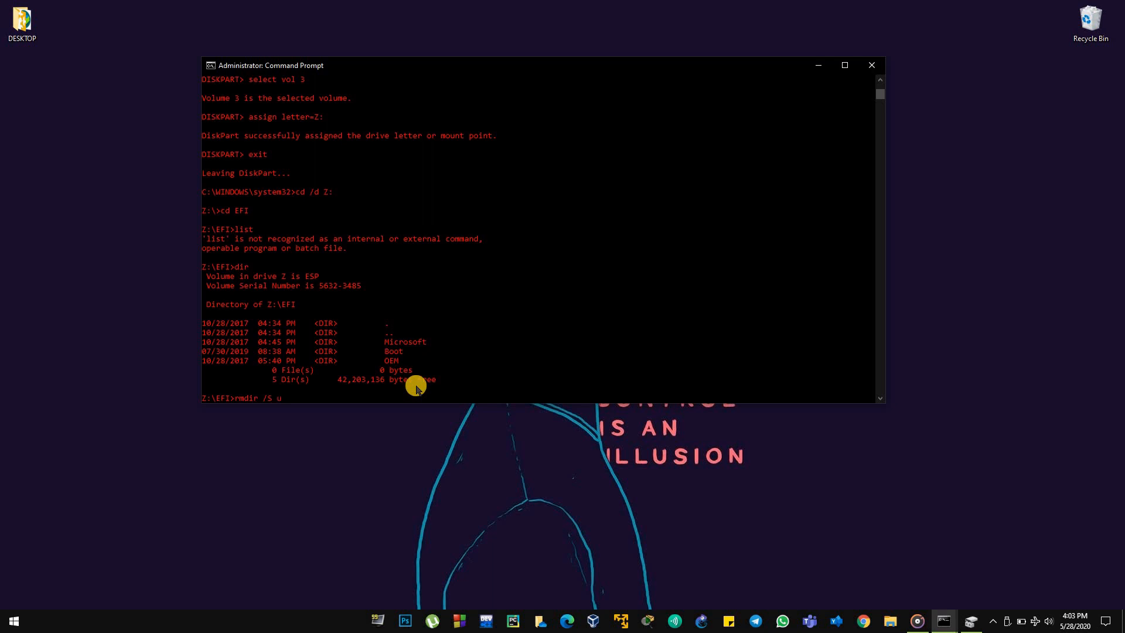
pyautogui.write('bun')
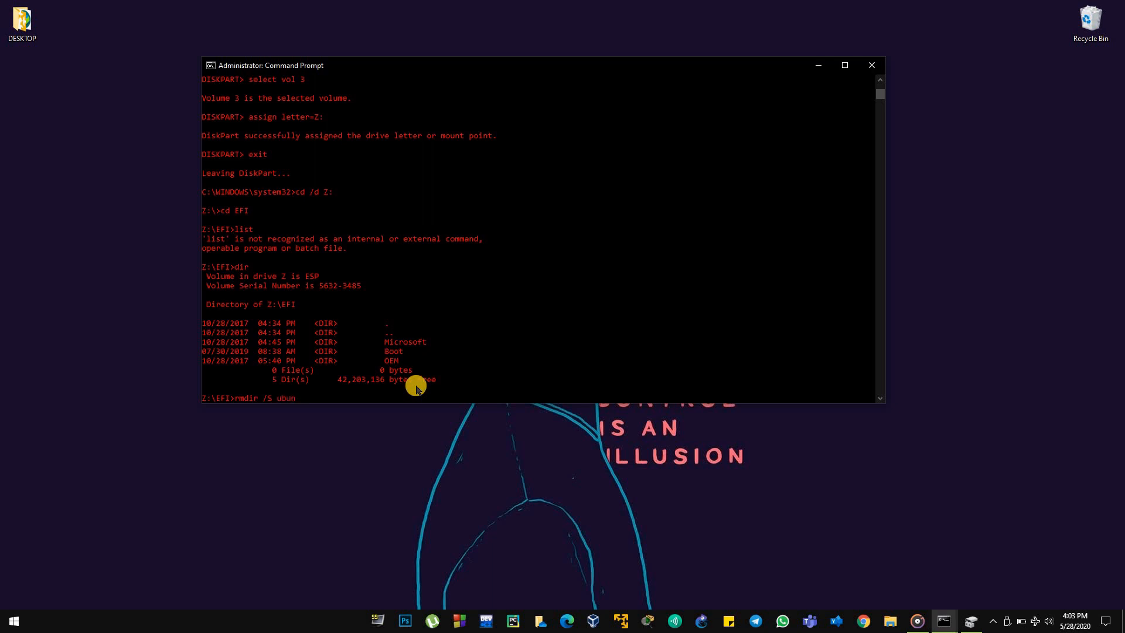
pyautogui.press('Backspace')
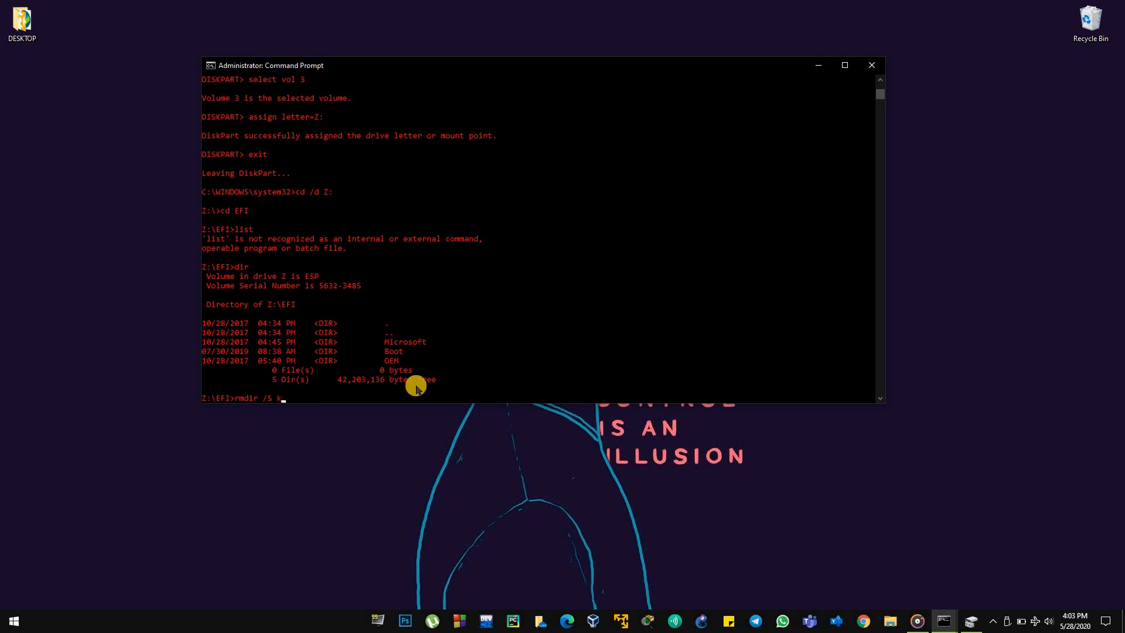
pyautogui.write('ali')
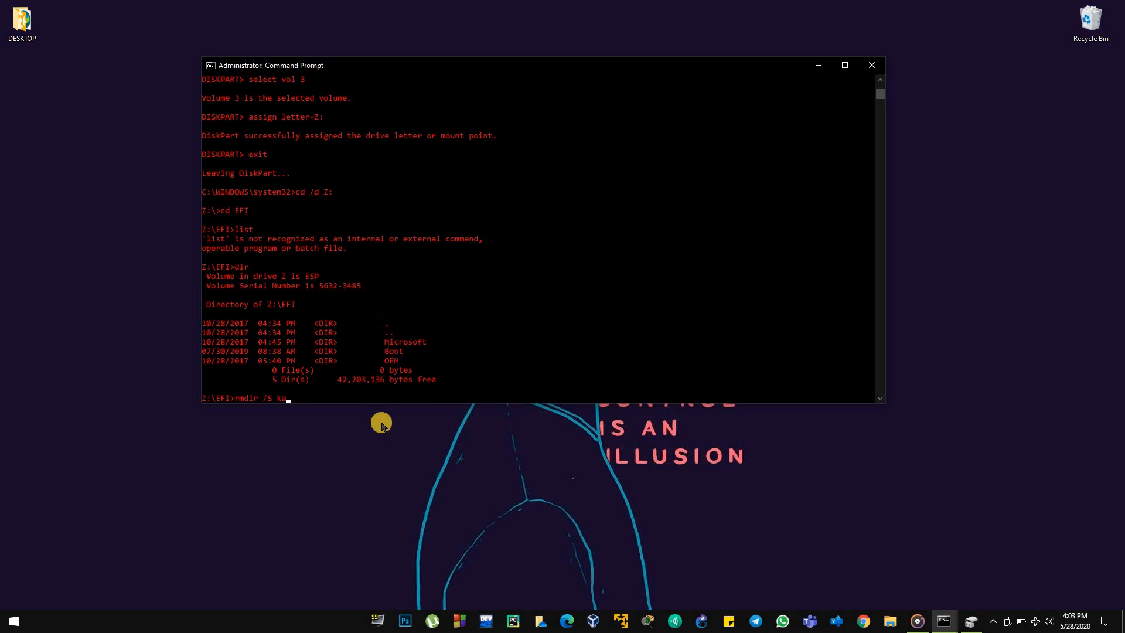
pyautogui.write('fedora')
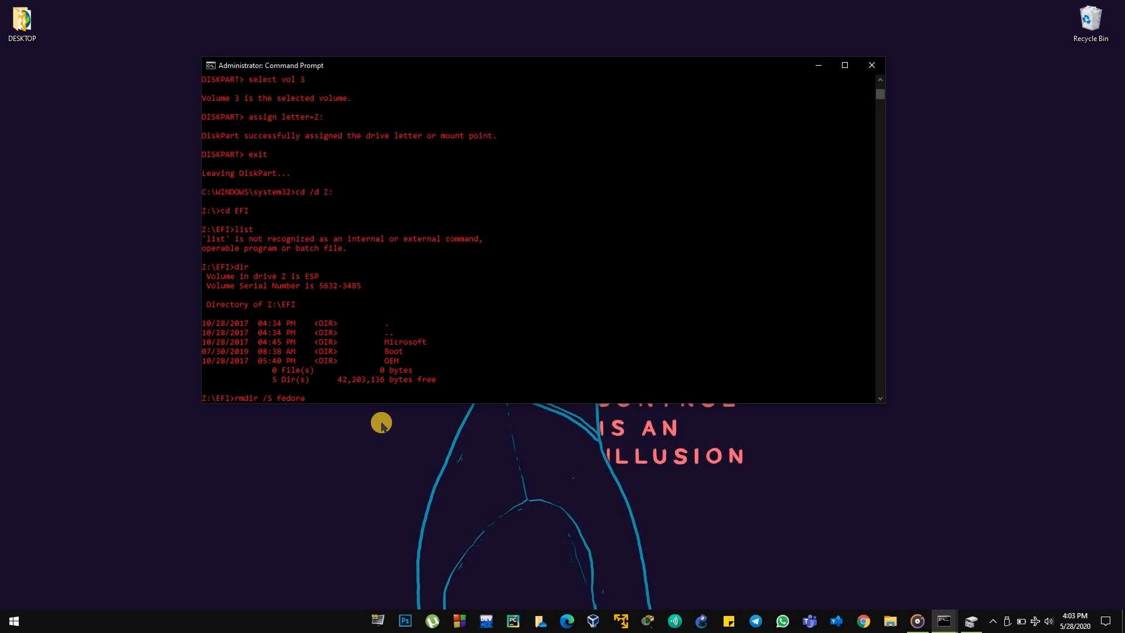
# - Run the removal and confirm with y; the system reports it cannot find the file
pyautogui.press('enter')
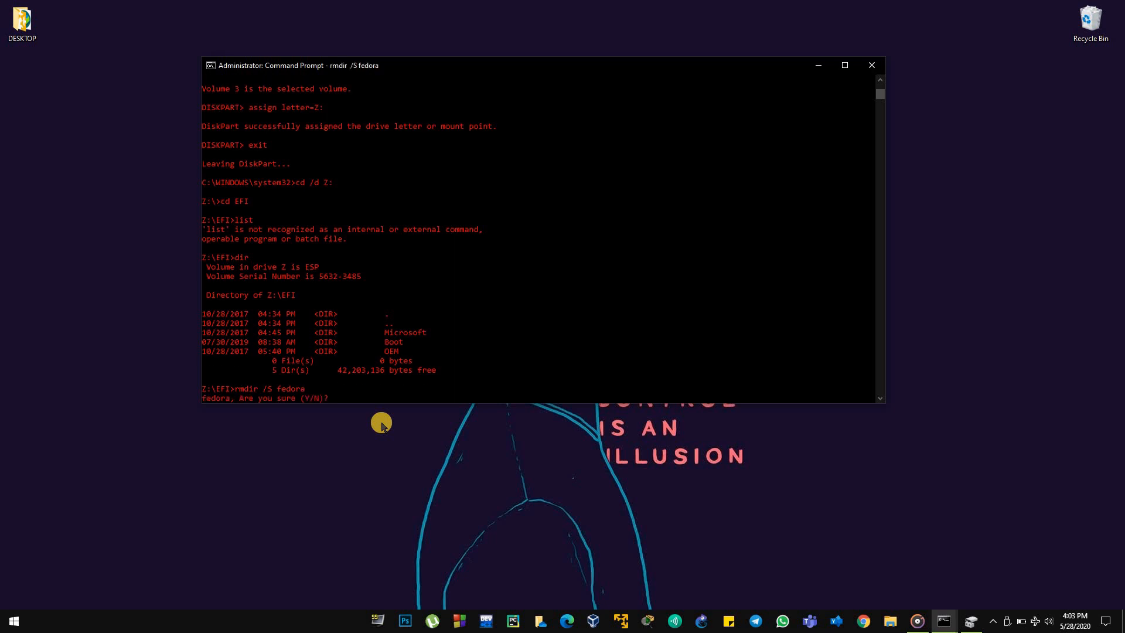
pyautogui.write('y')
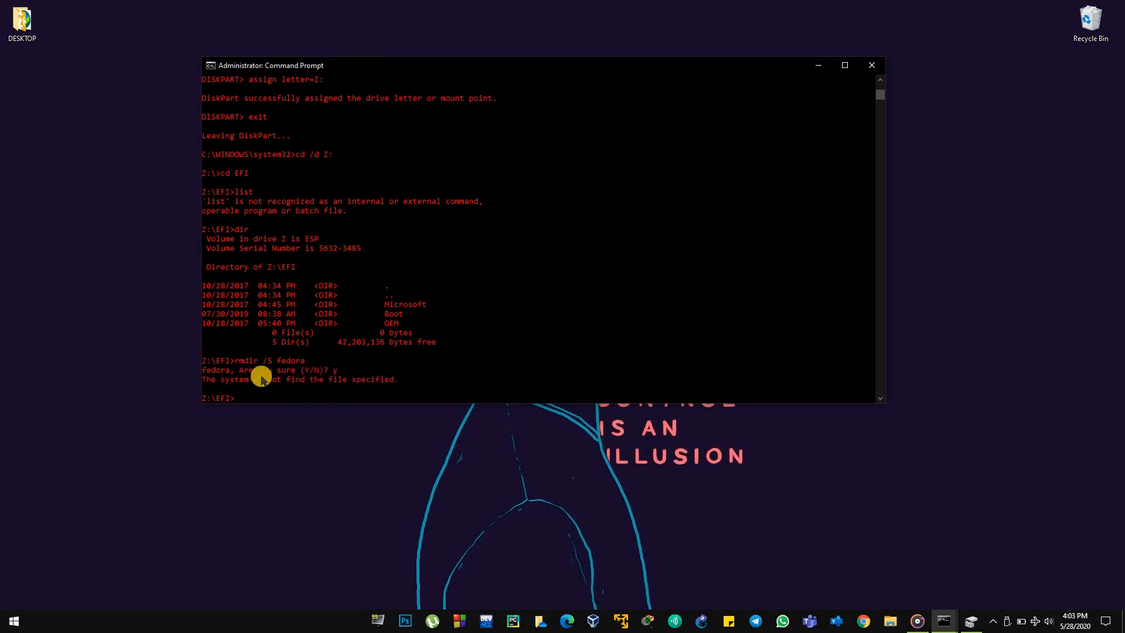
pyautogui.moveTo(377, 289)
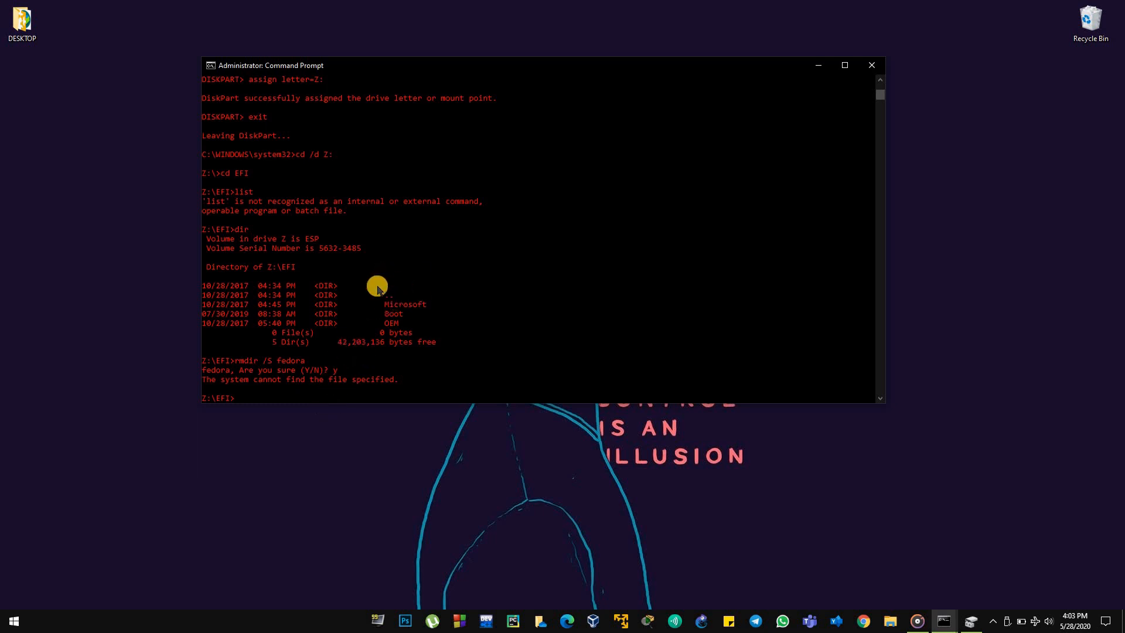
pyautogui.moveTo(399, 283)
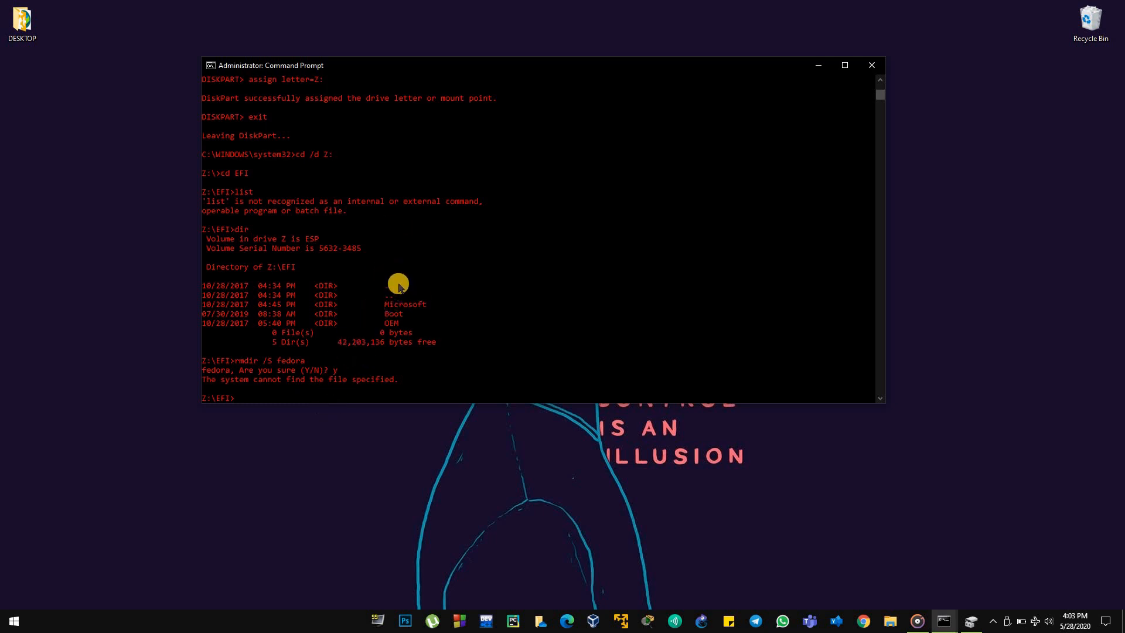
pyautogui.write('e')
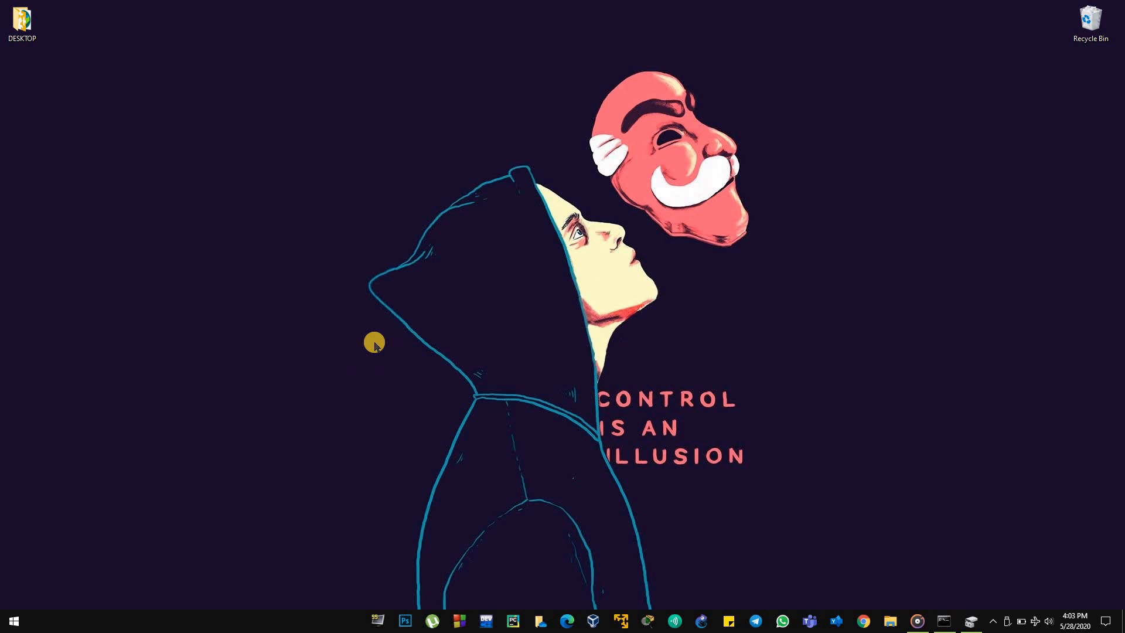
pyautogui.moveTo(1019, 562)
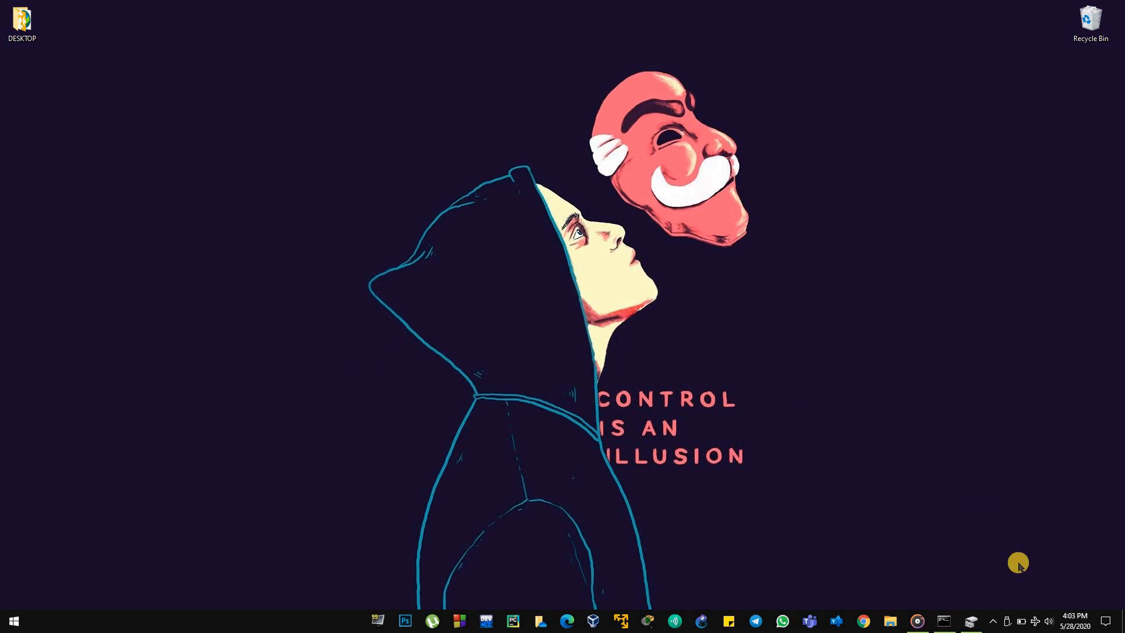